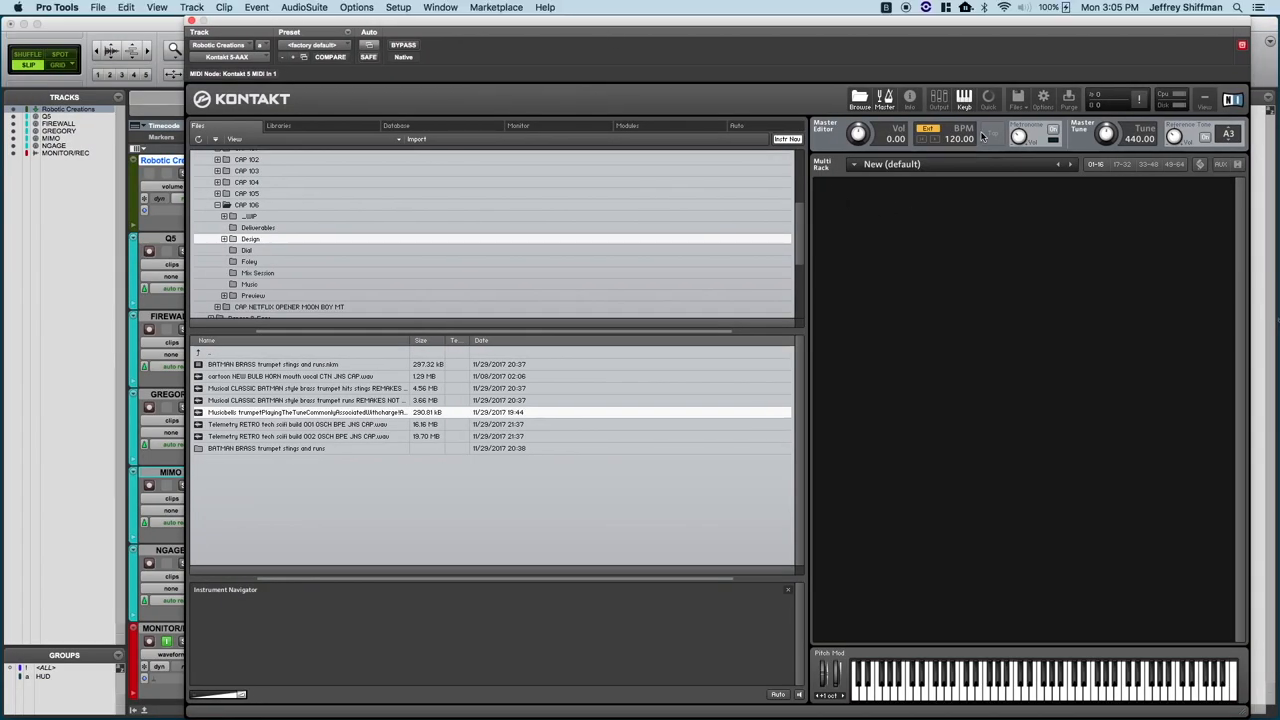
- Load 'Robotic Creations - Multi.nkm' via Files > Load, replacing the current multi
click(1017, 98)
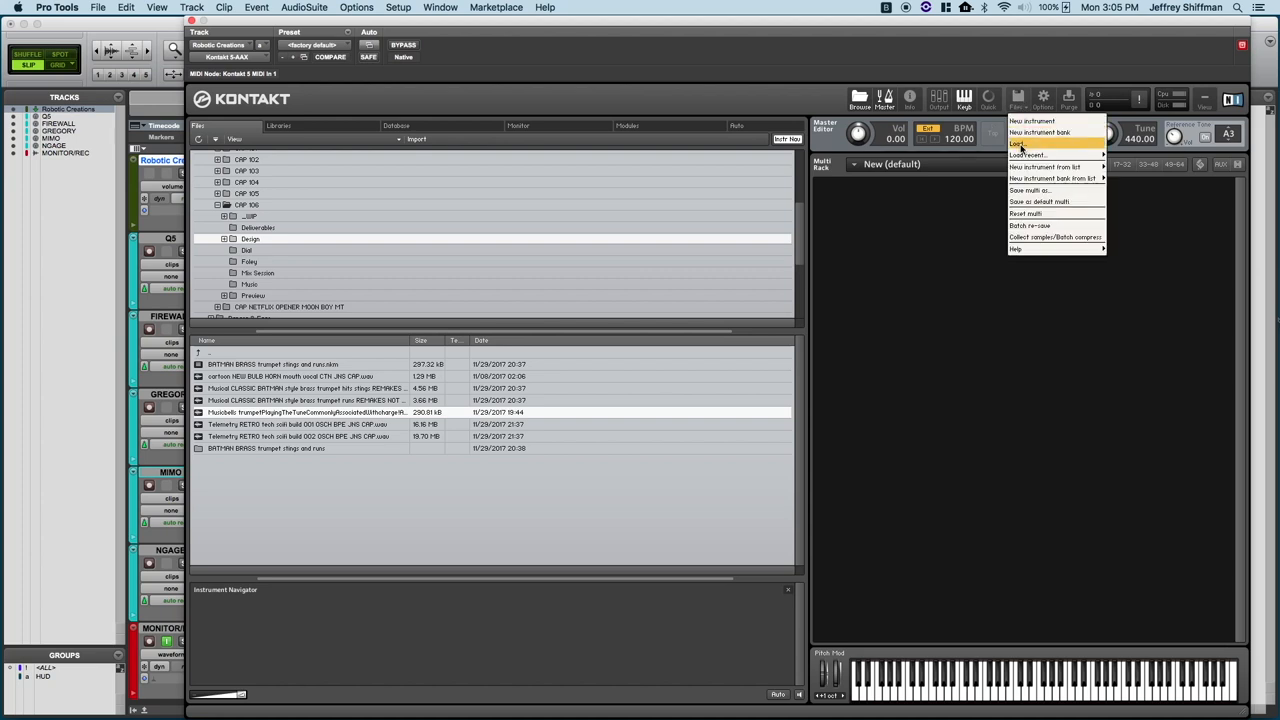
click(1017, 143)
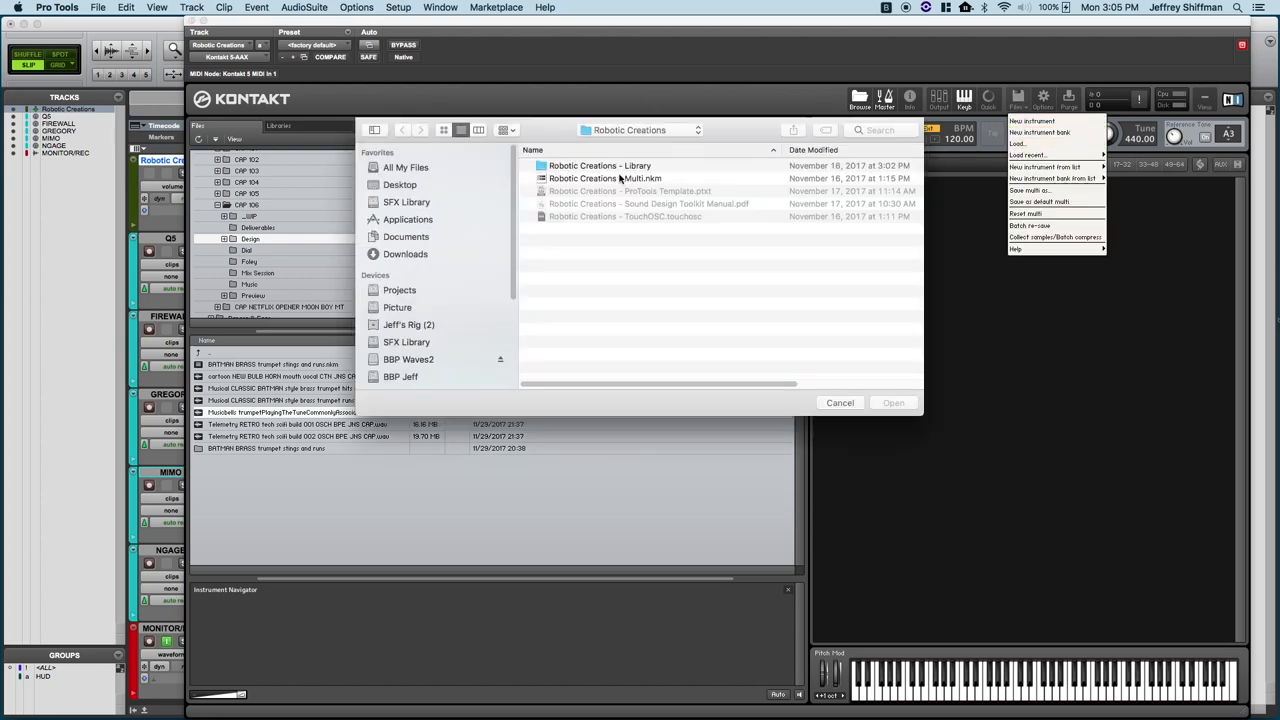
click(605, 178)
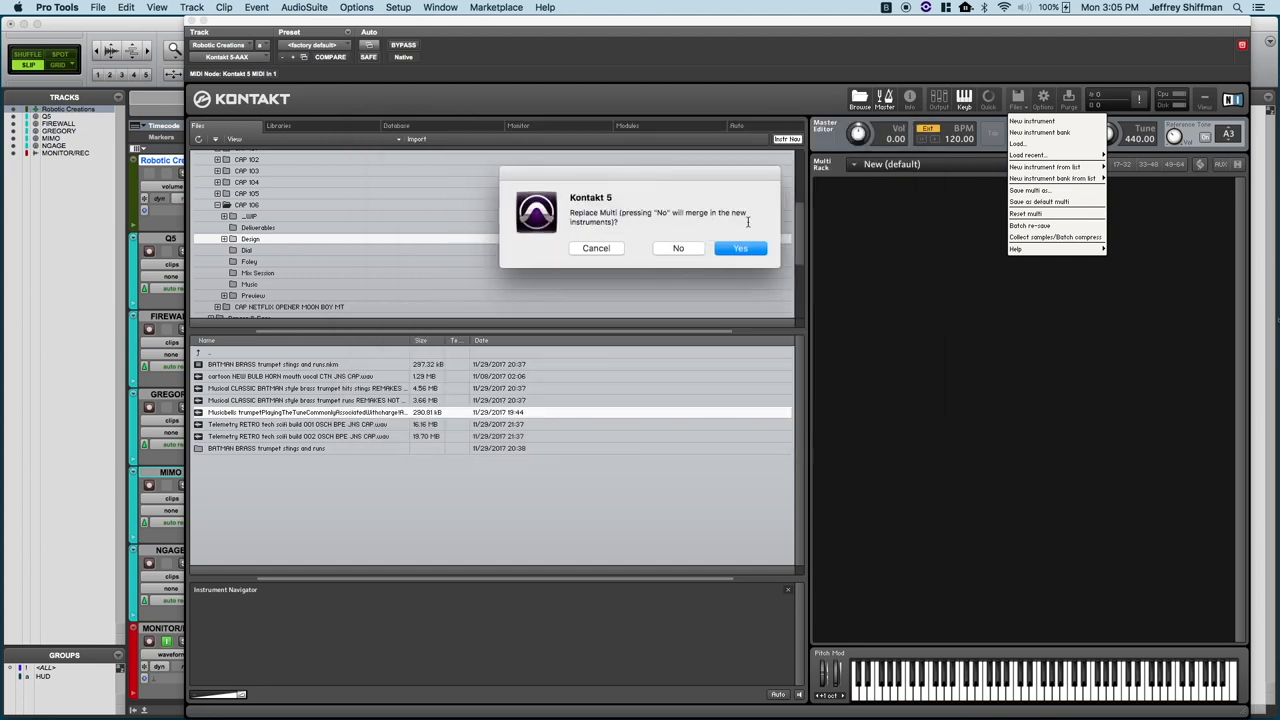
click(740, 248)
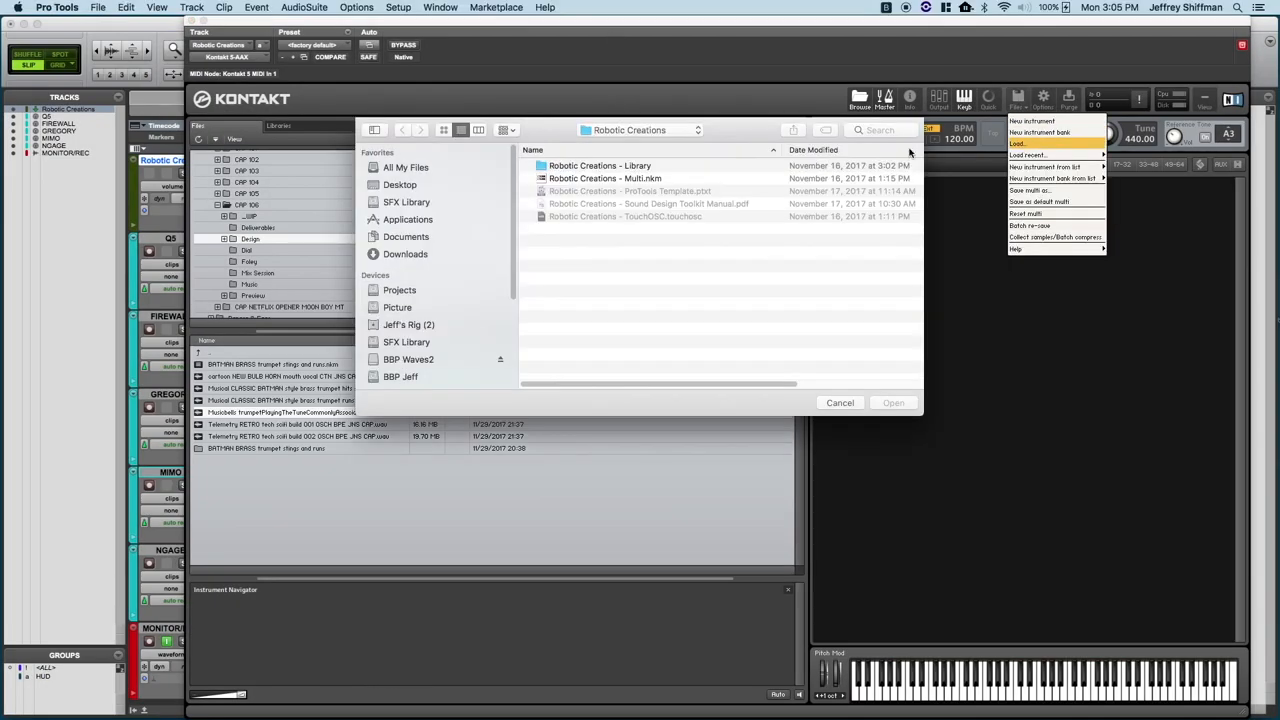
click(605, 178)
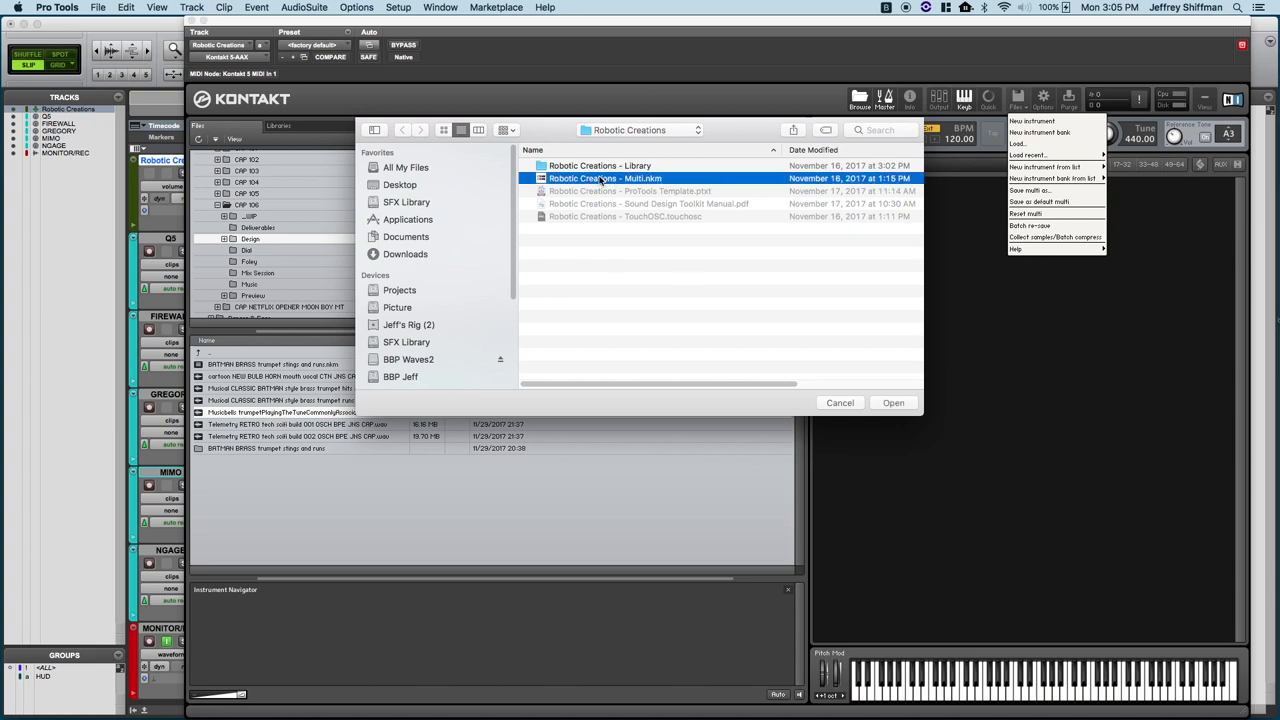
click(893, 402)
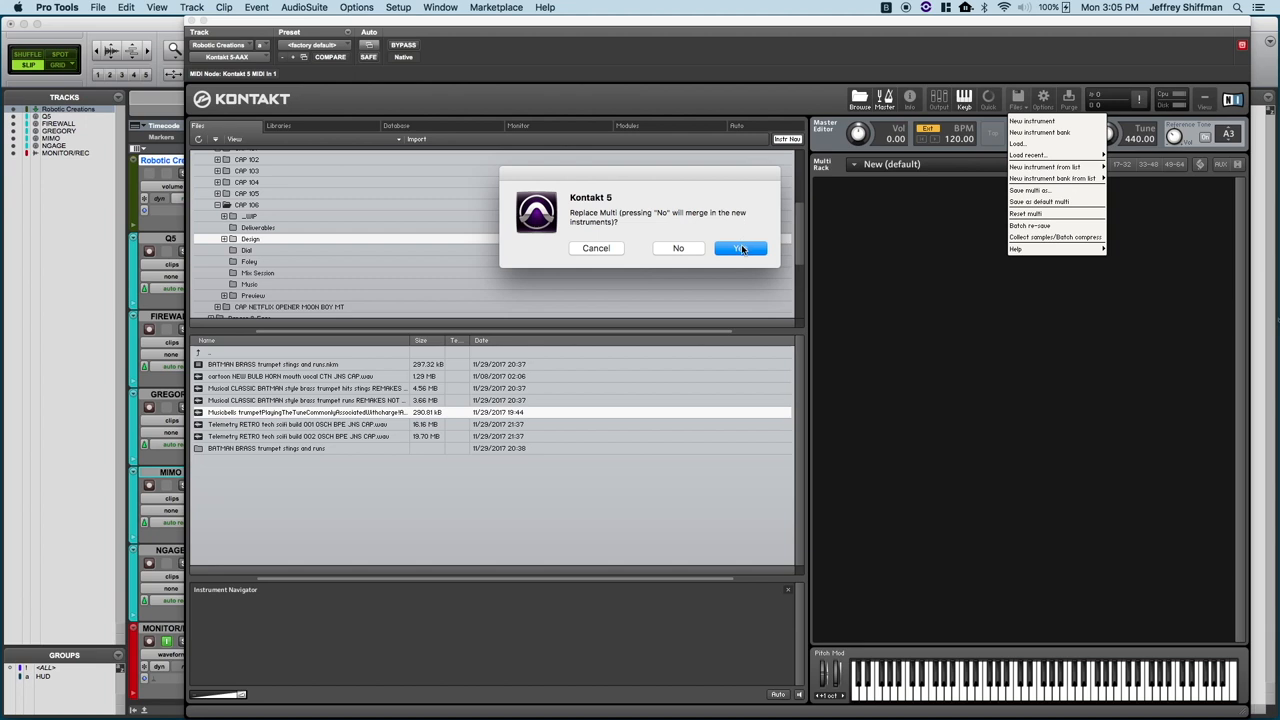
click(740, 248)
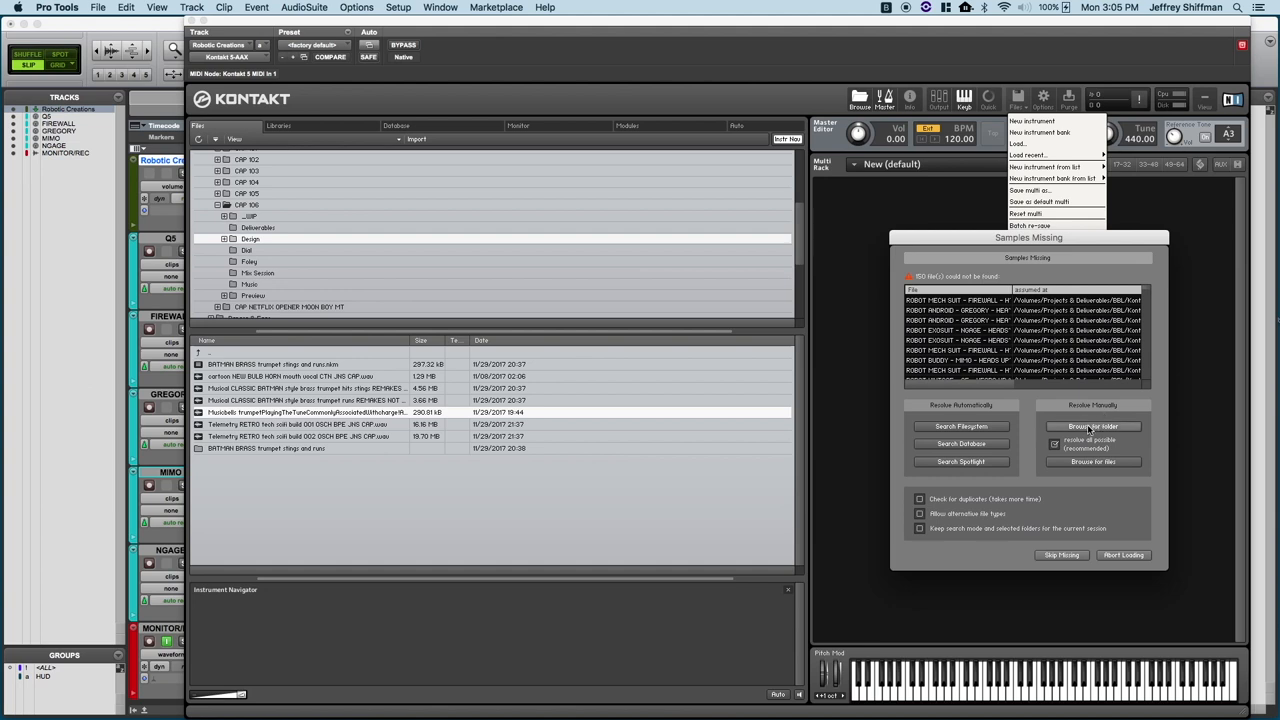
- Browse for the Robotic Creations library folder in the Samples Missing dialog
click(1092, 426)
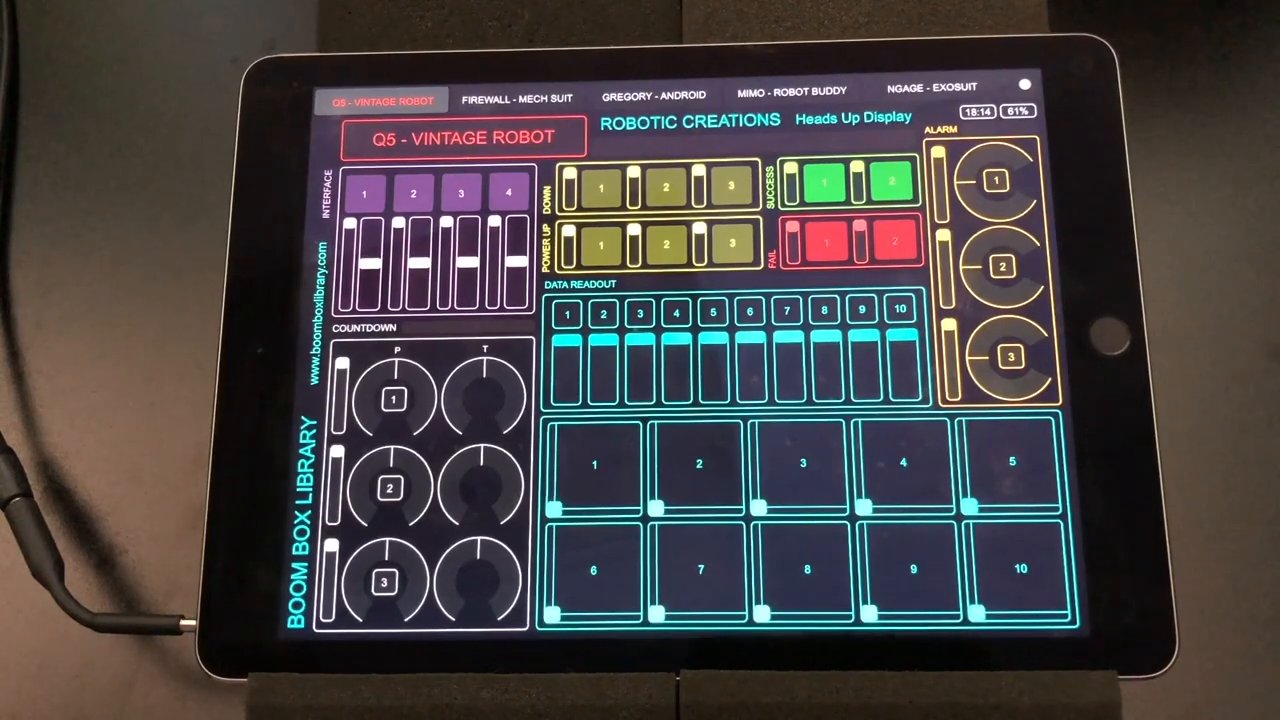
- Page through the Firewall, Mimo, Q5 and Gregory robot pages, ending on MIMO - ROBOT BUDDY
click(517, 100)
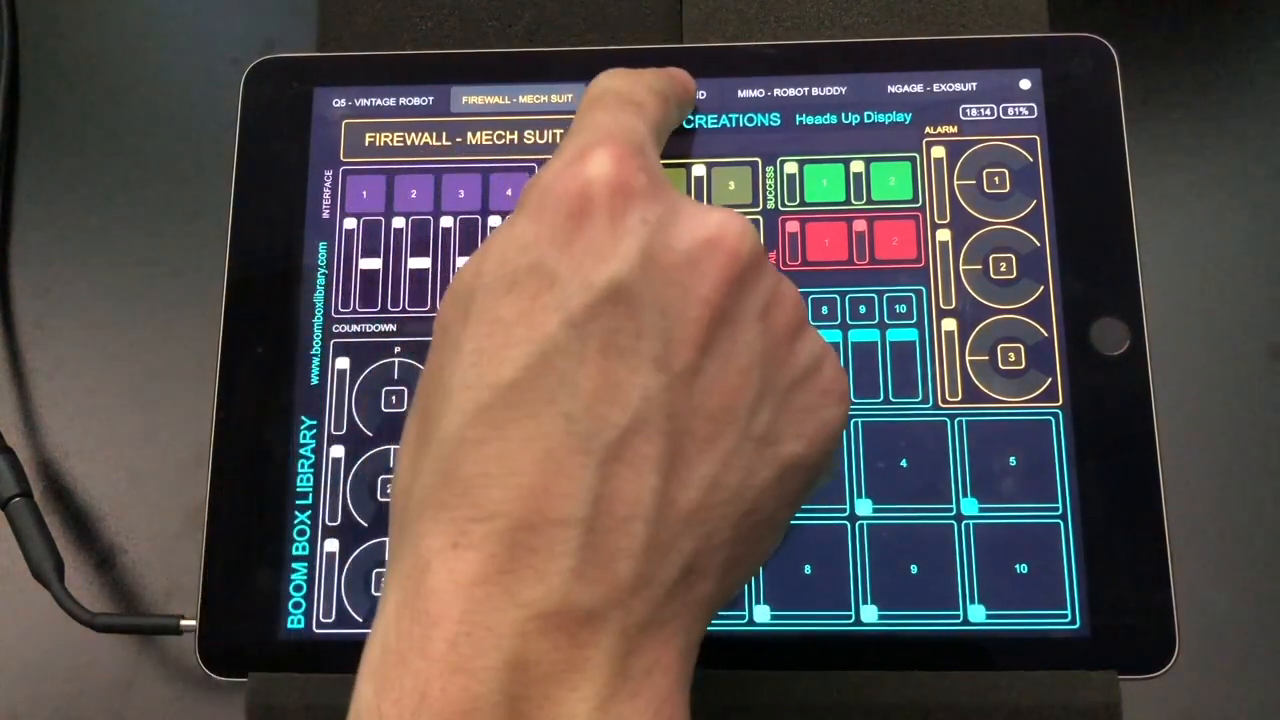
click(790, 90)
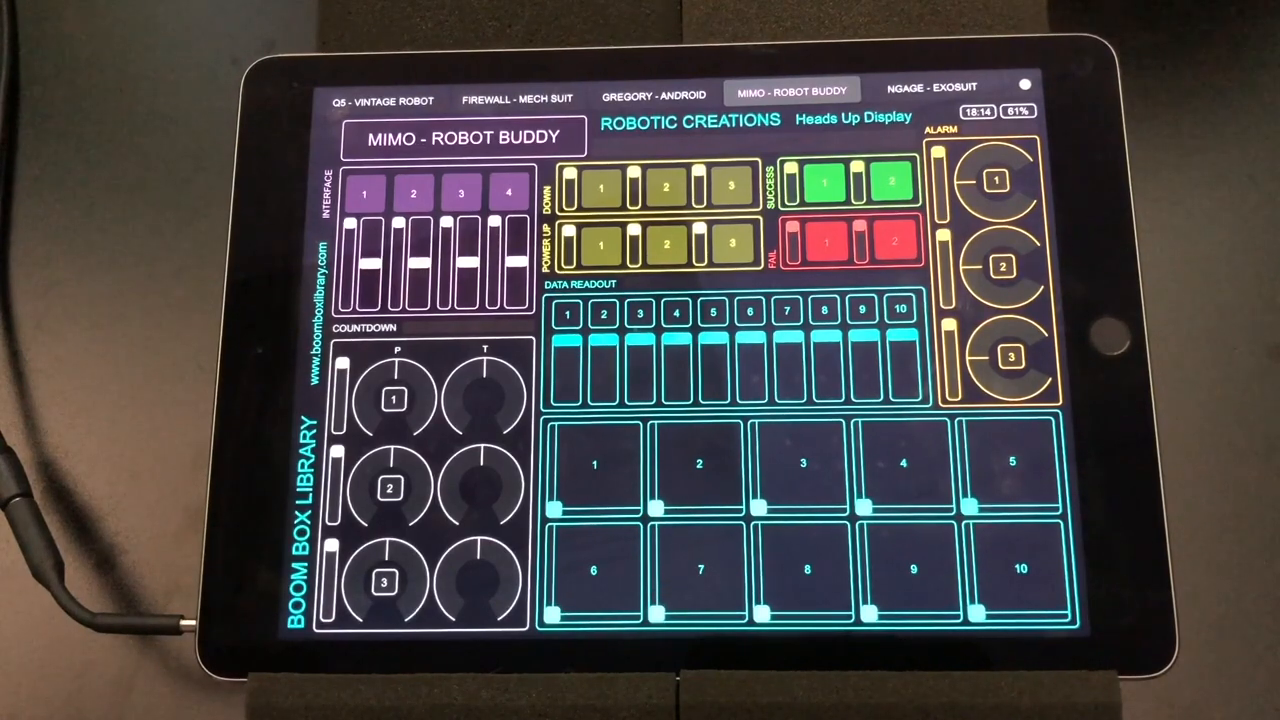
click(381, 100)
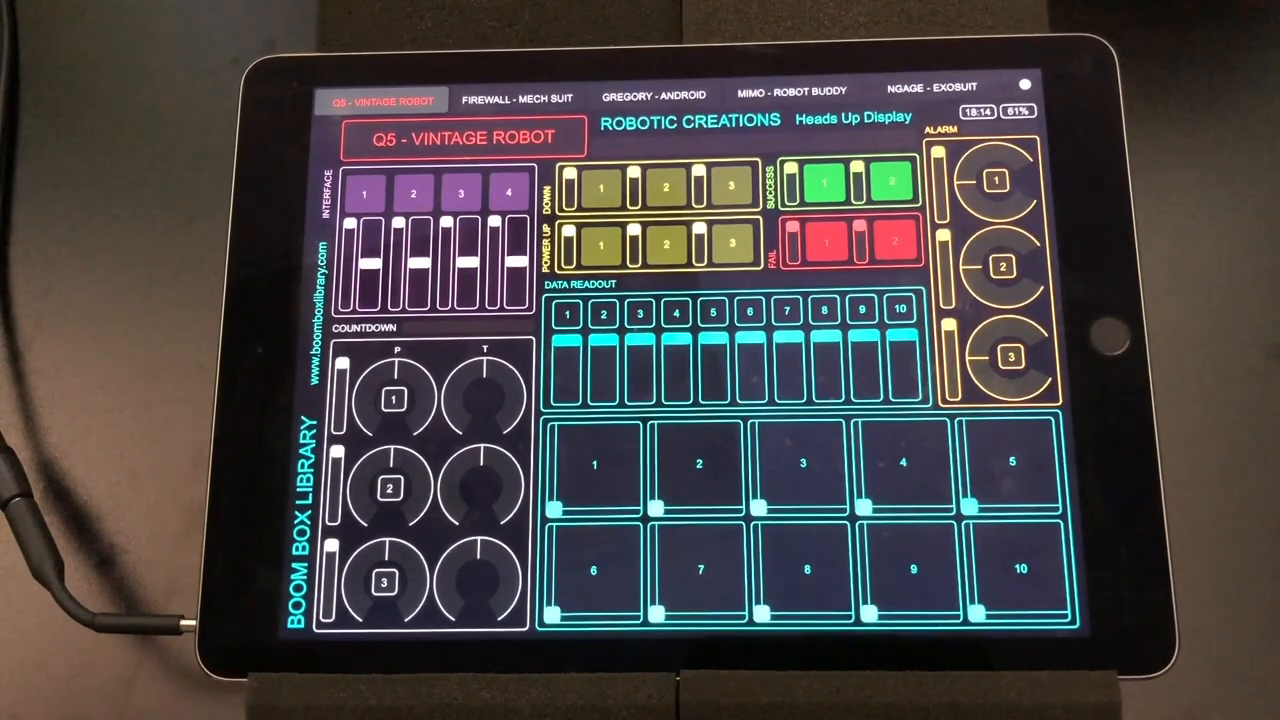
click(517, 99)
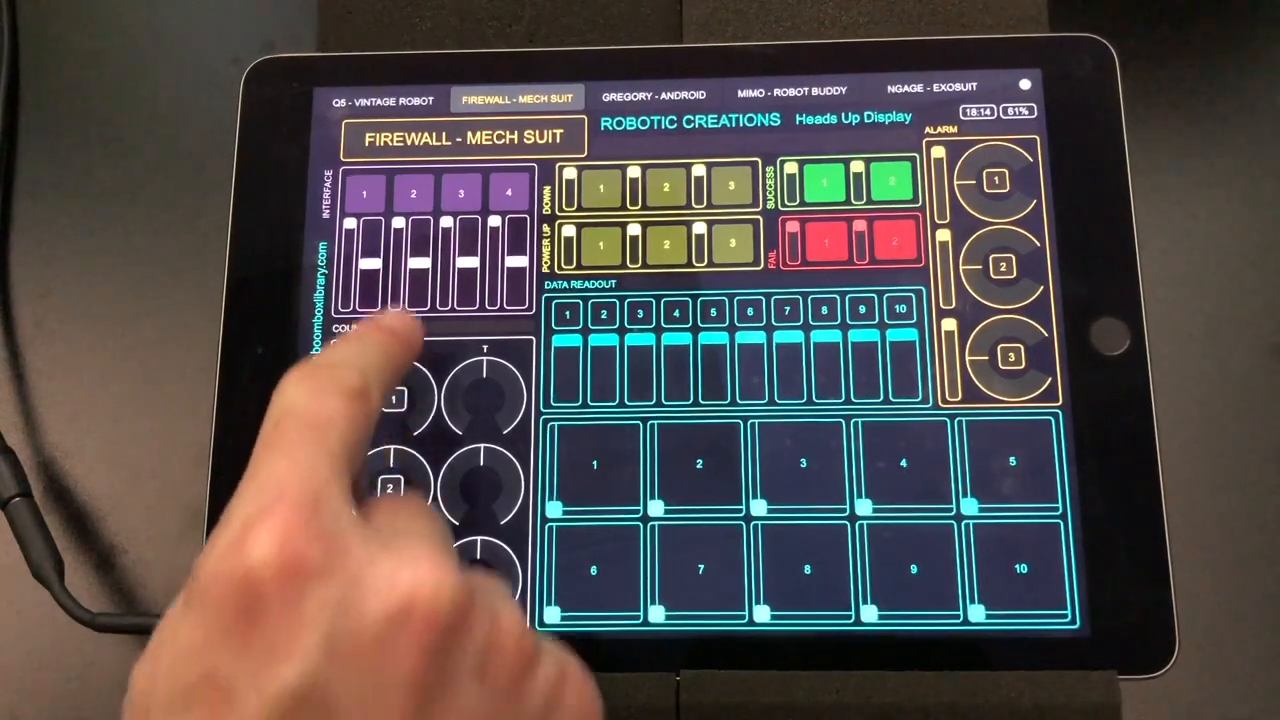
click(653, 95)
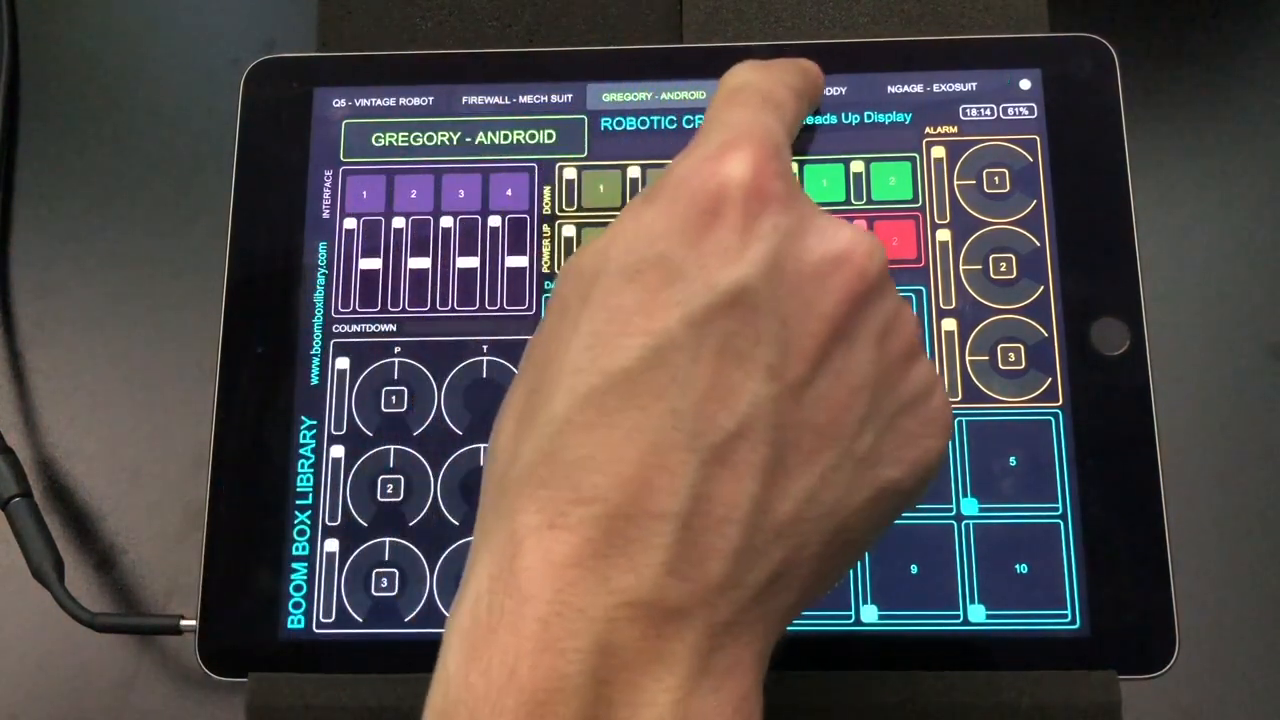
click(791, 90)
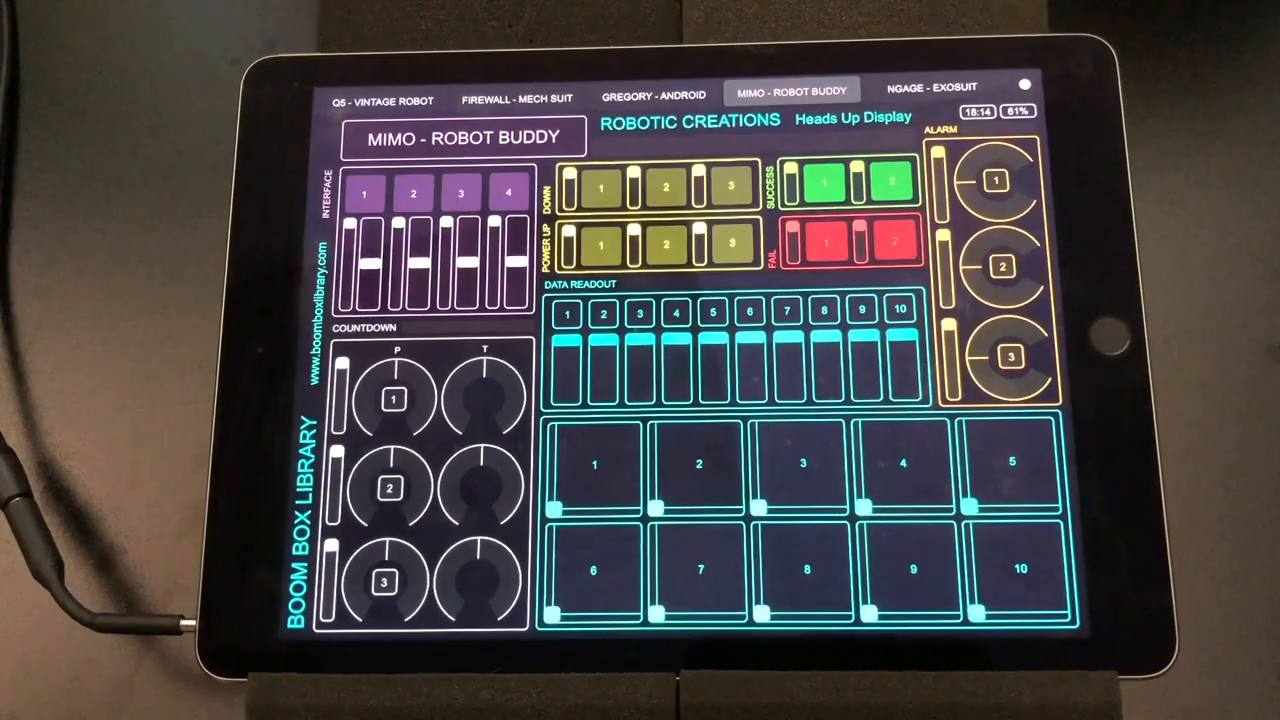
click(398, 7)
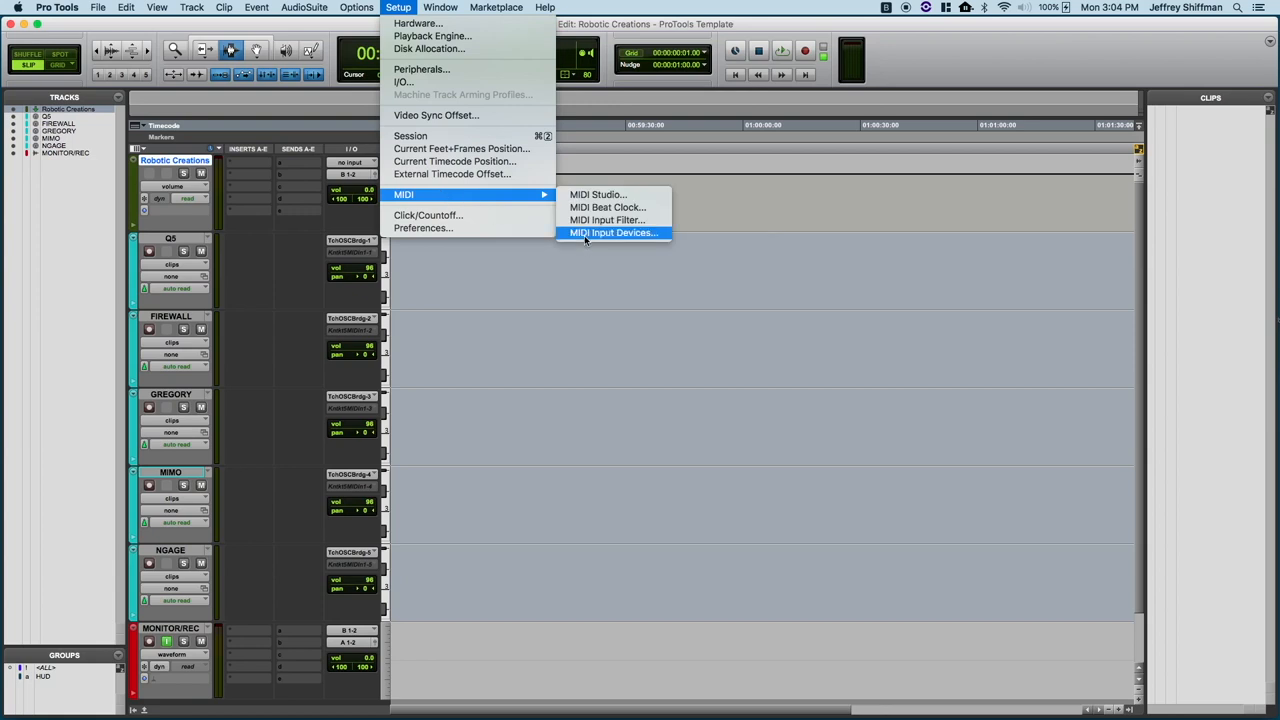
- Confirm TouchOSC Bridge is checked among the MIDI Input Devices and accept
click(613, 232)
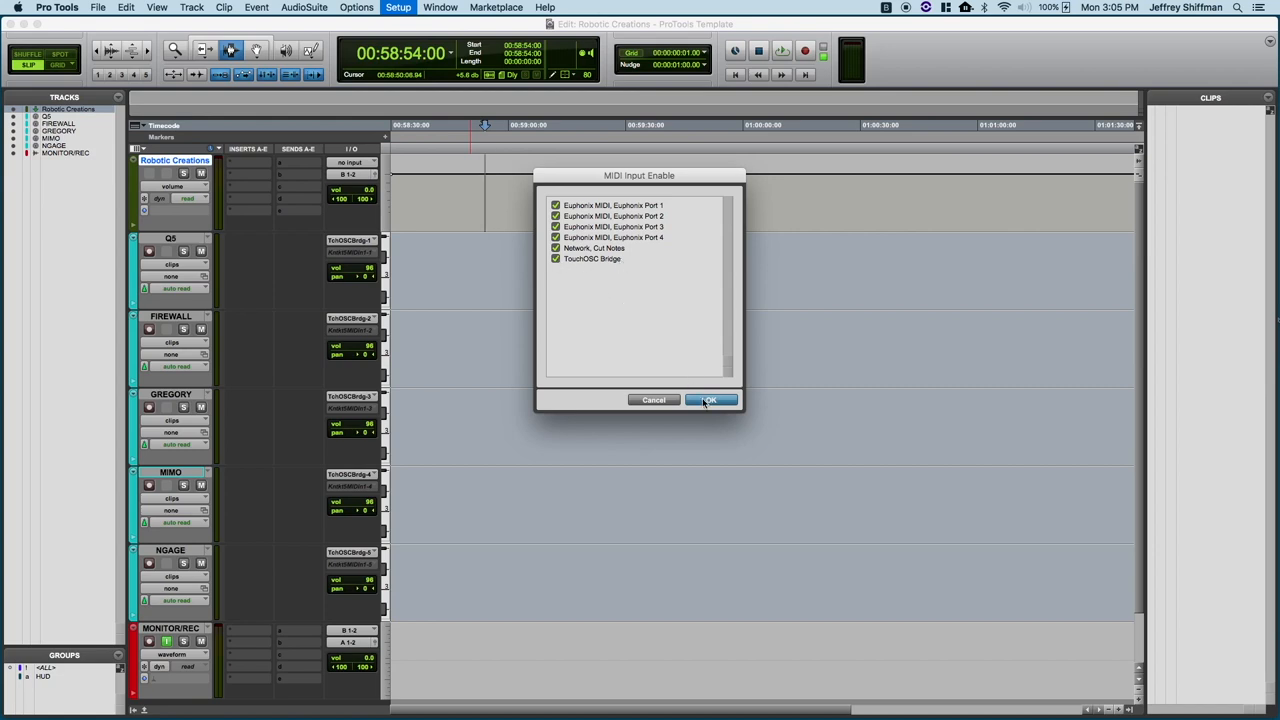
click(710, 399)
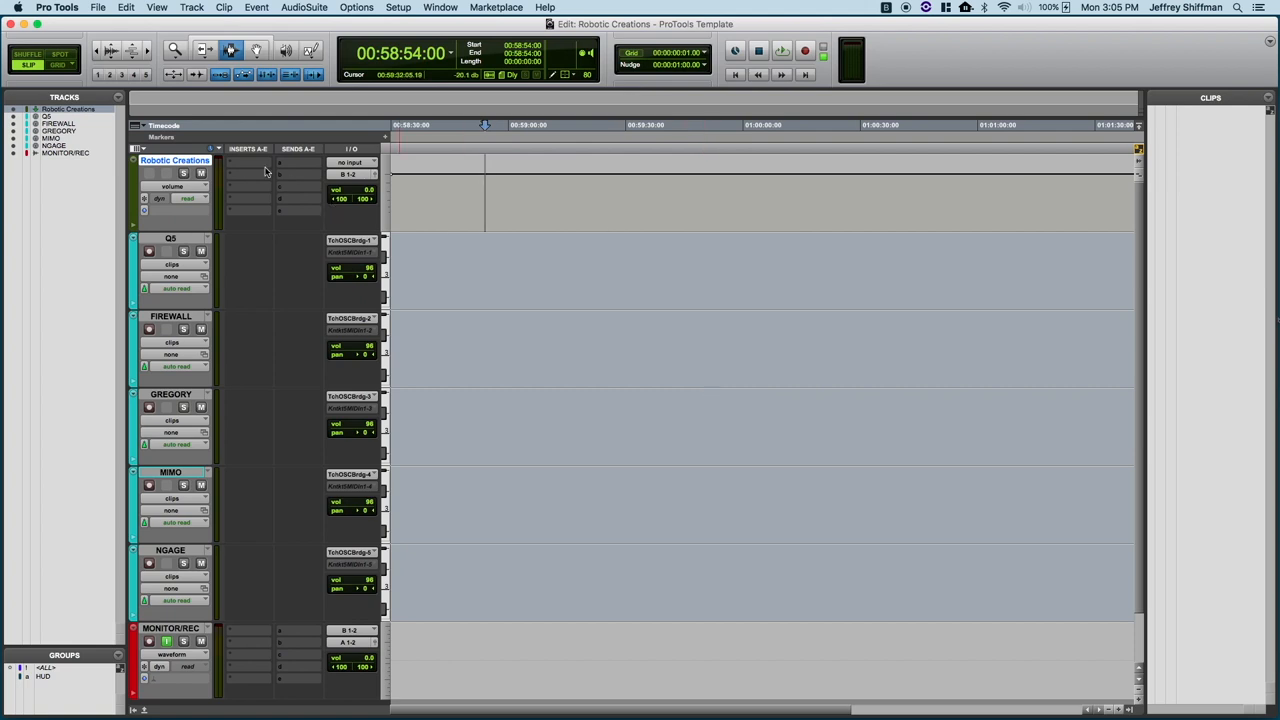